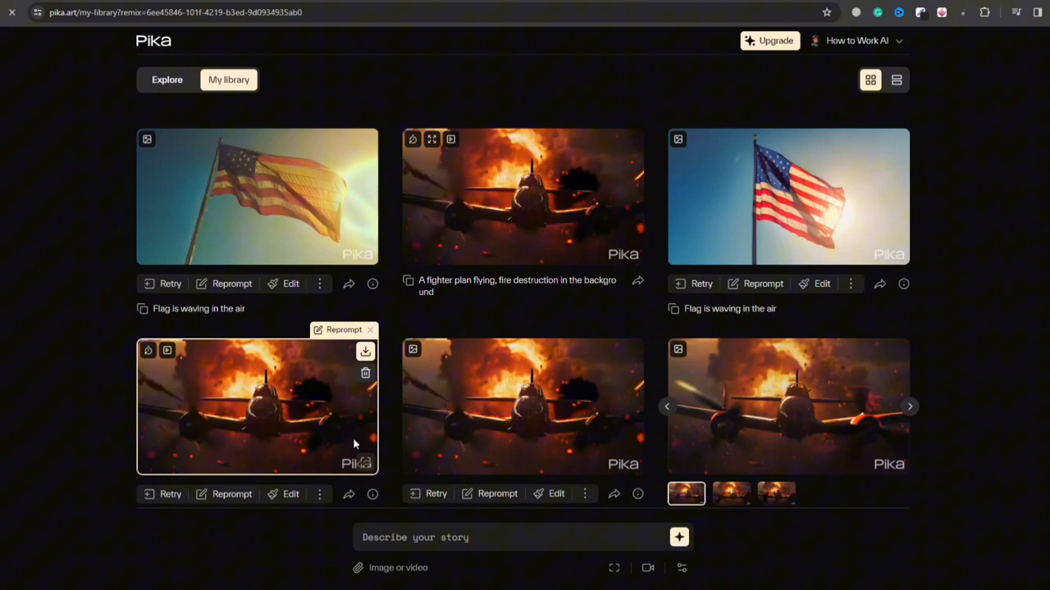
- Preview the burning fighter plane clip in the Pika library
left_click(647, 567)
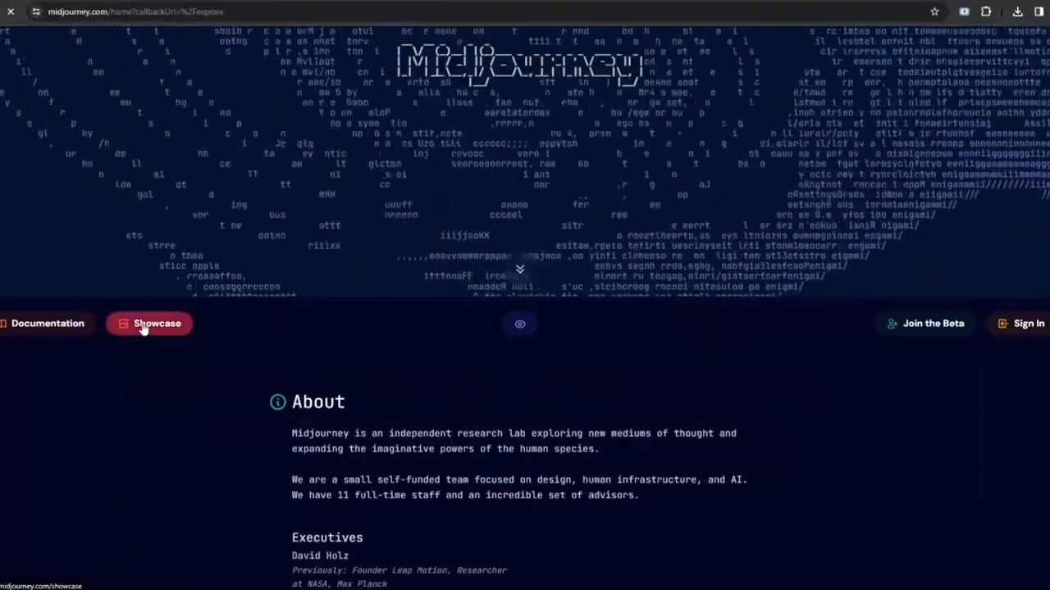
- Open Midjourney's Showcase and scroll through the community image gallery
left_click(156, 324)
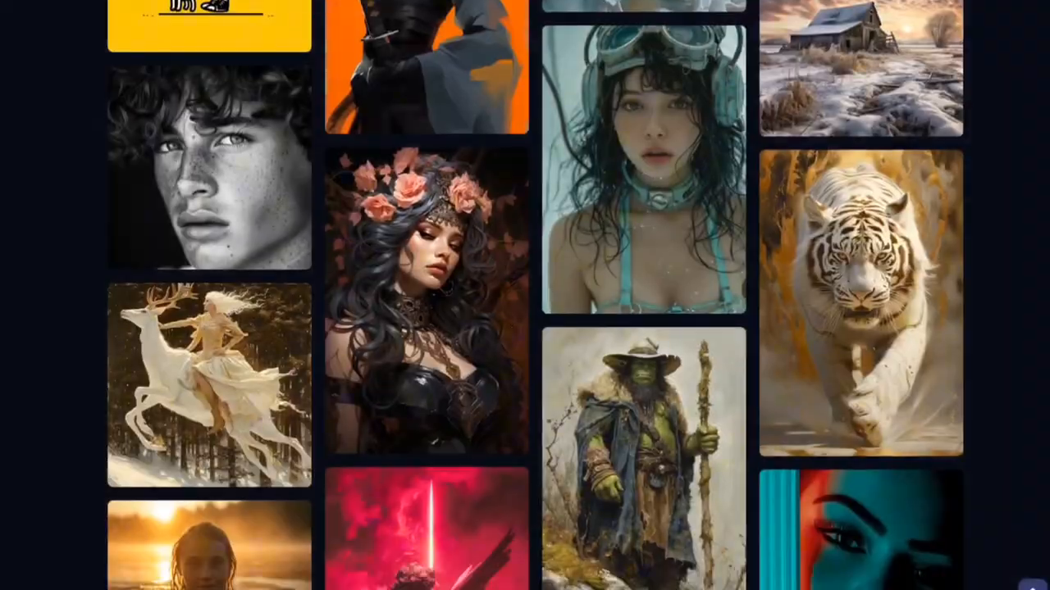
scroll("down", 3)
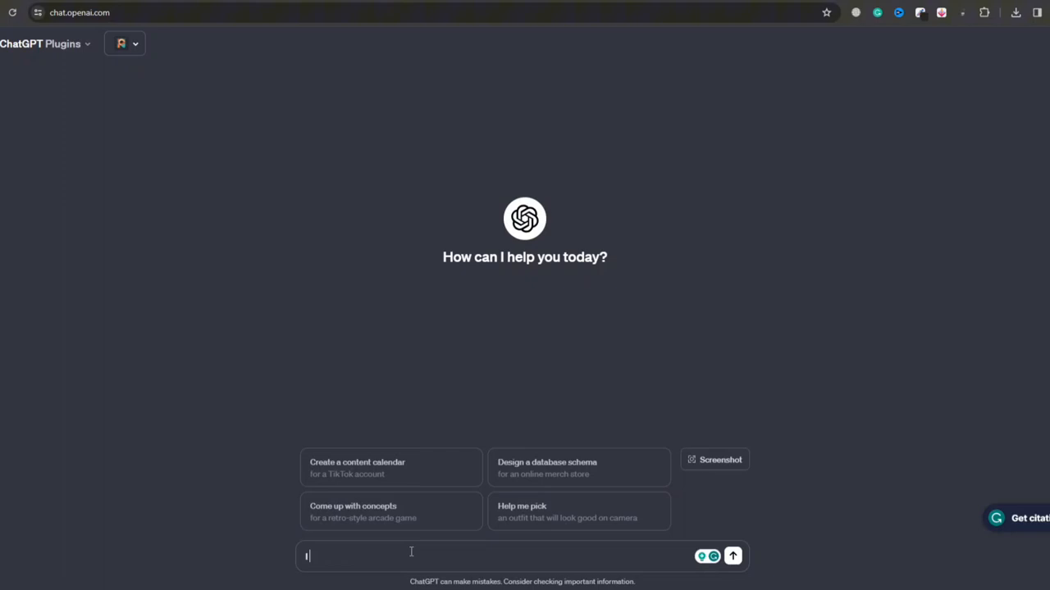
- Send ChatGPT the cinematic World War 2 short movie prompt request and scroll the replies
type("I want to create a short movie about the")
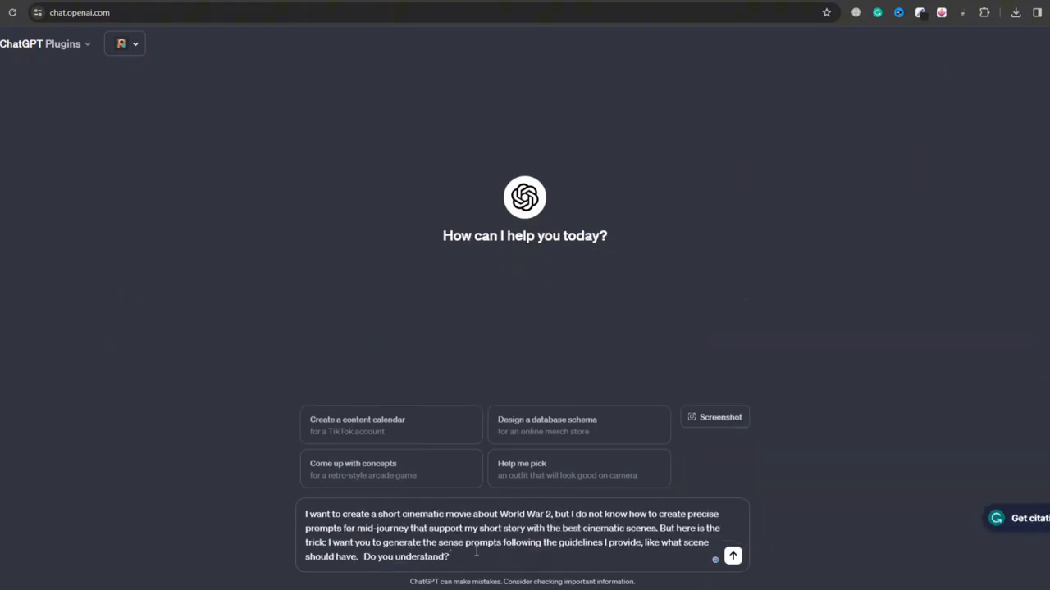
left_click(732, 556)
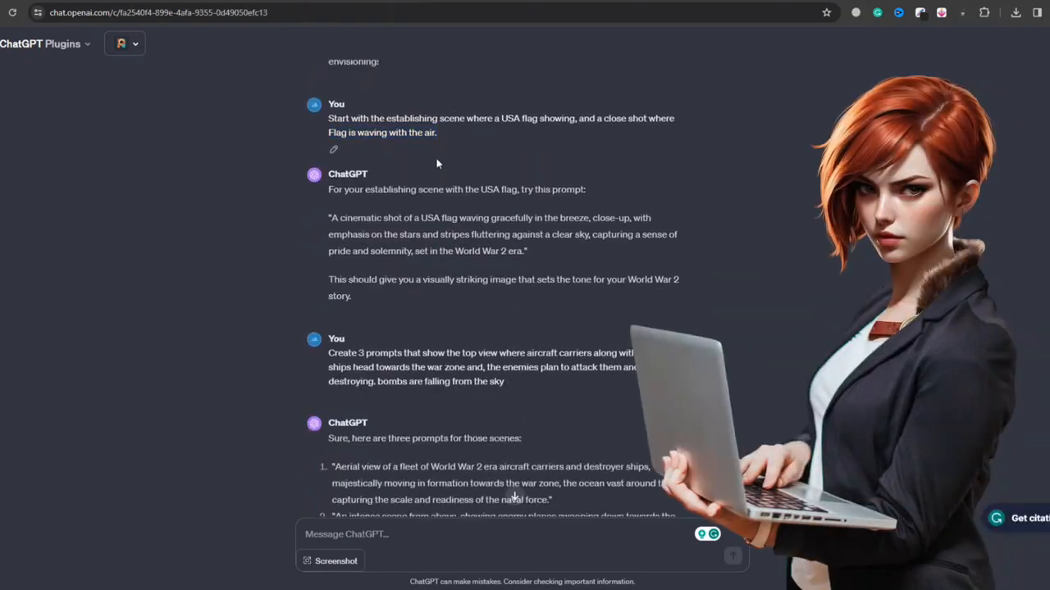
scroll("down", 3)
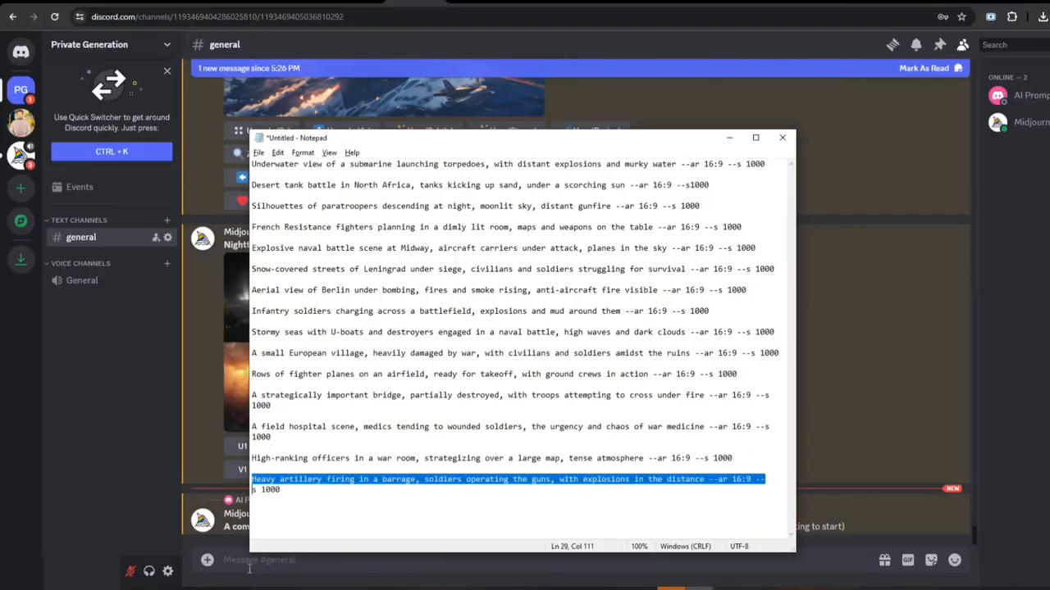
- Start a message in Discord's #general channel for the heavy artillery prompt
left_click(782, 137)
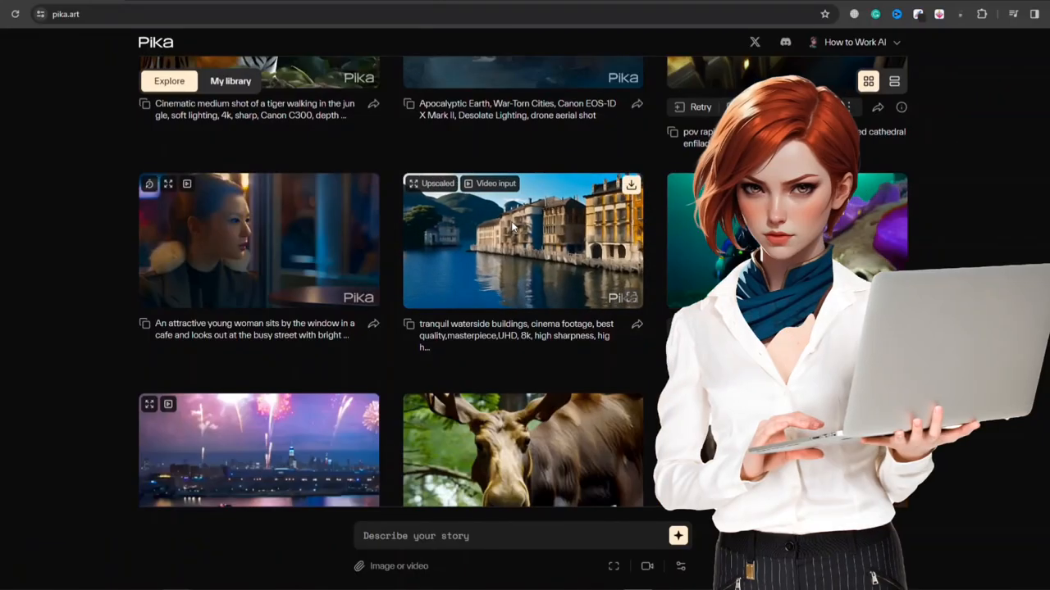
- Browse the Explore feed, then switch to My library and preview the fighter plane clip
scroll("down", 3)
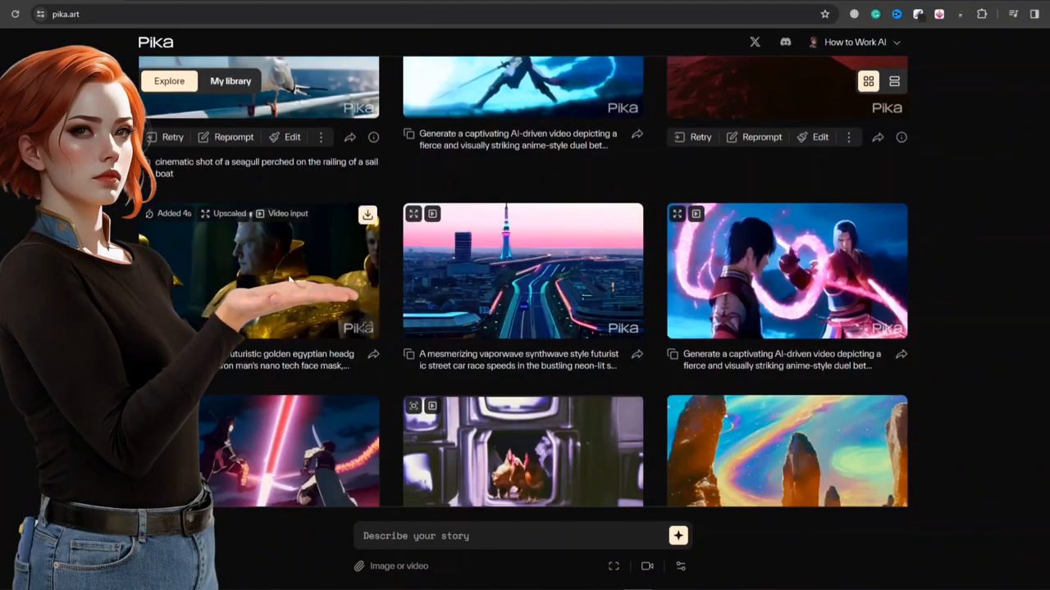
scroll("down", 3)
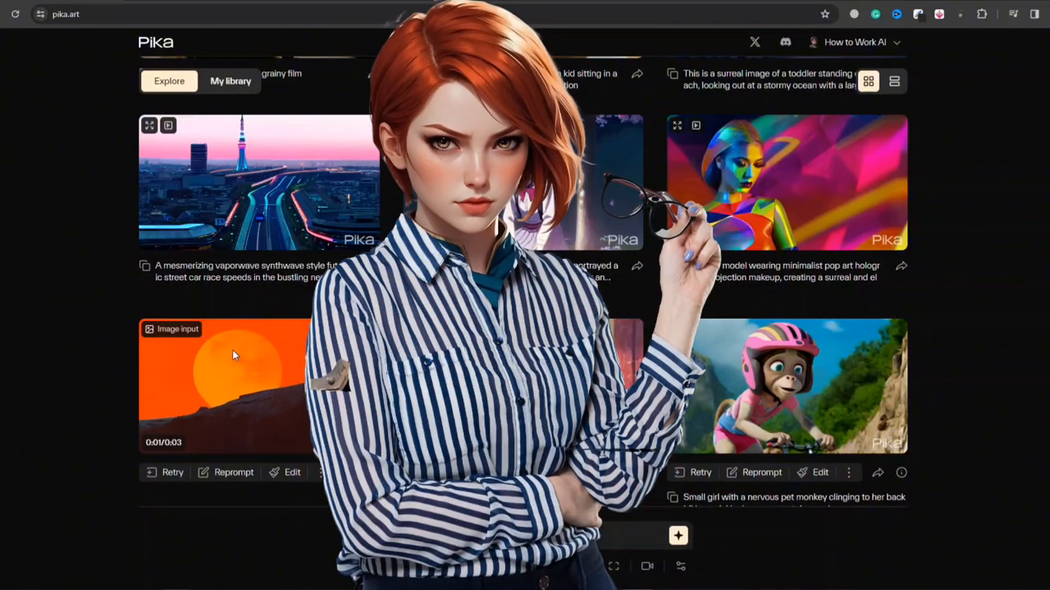
left_click(230, 80)
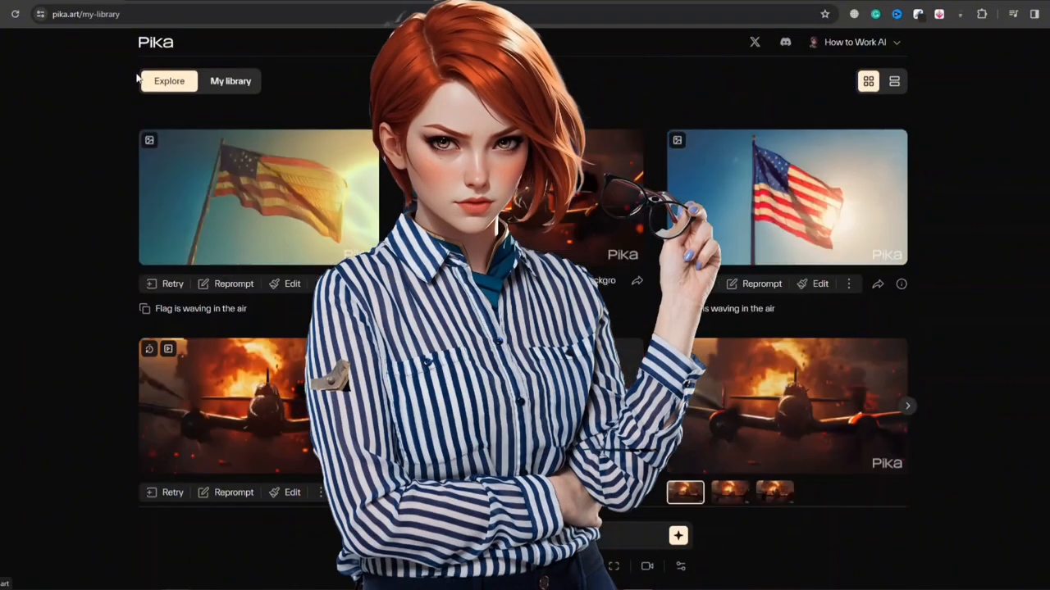
left_click(230, 80)
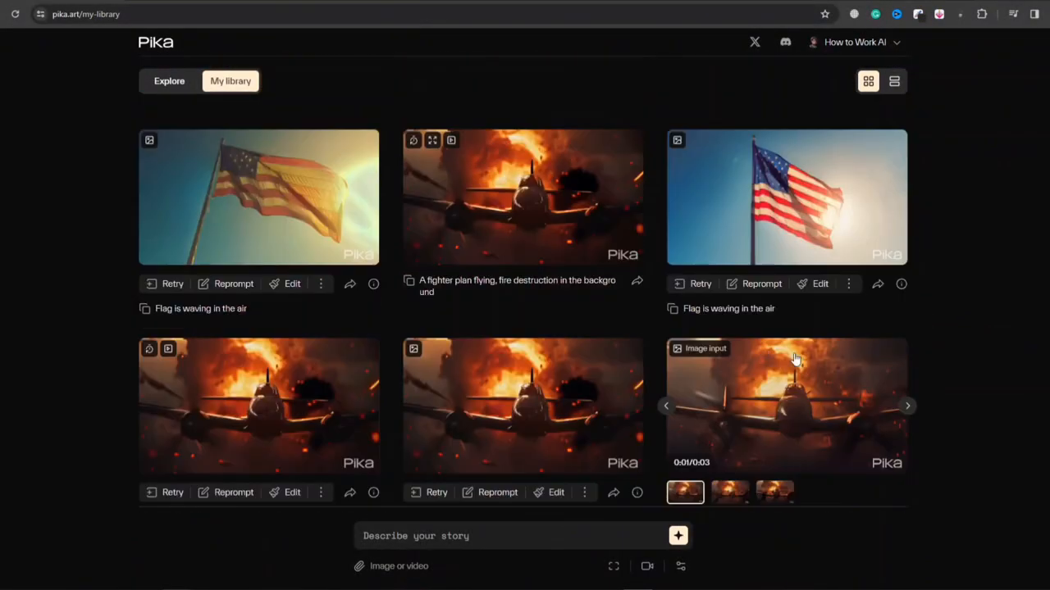
scroll("down", 3)
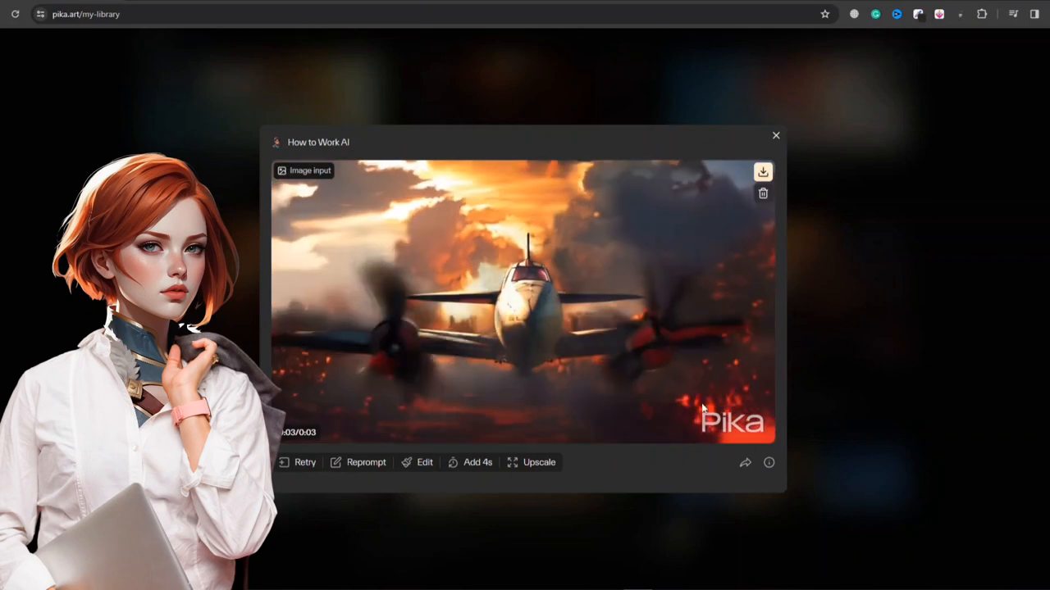
left_click(775, 135)
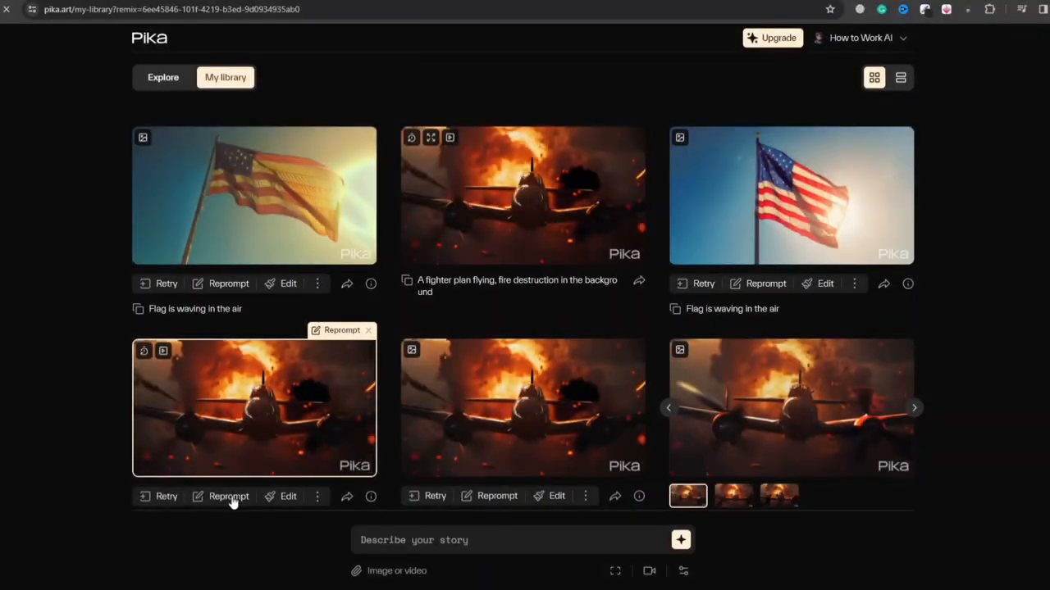
- Reprompt the plane clip with pan left, tilt down, zoom out, strength 2, Add 4s
left_click(649, 571)
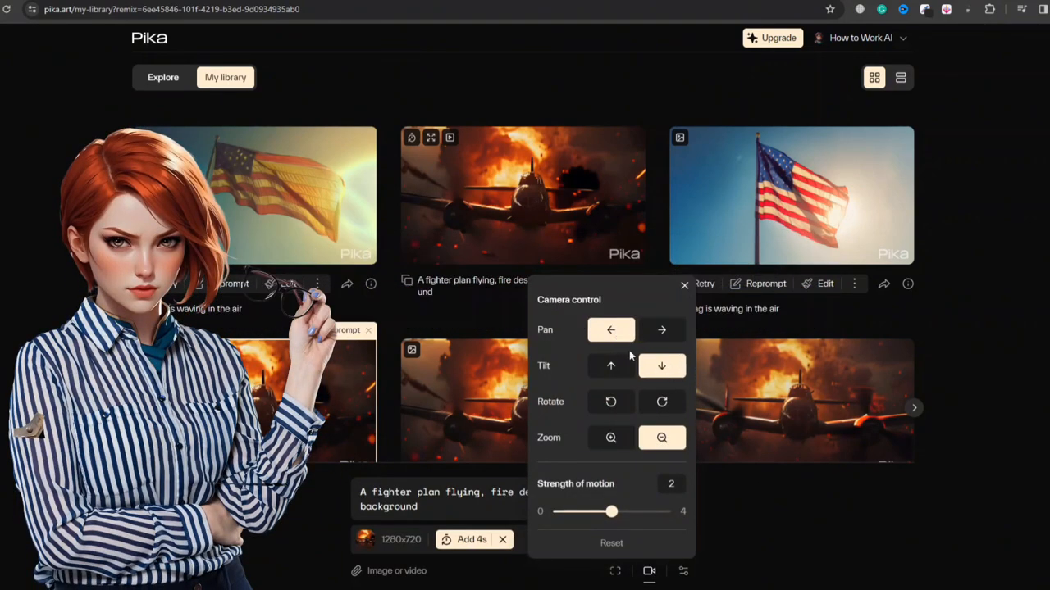
left_click(684, 571)
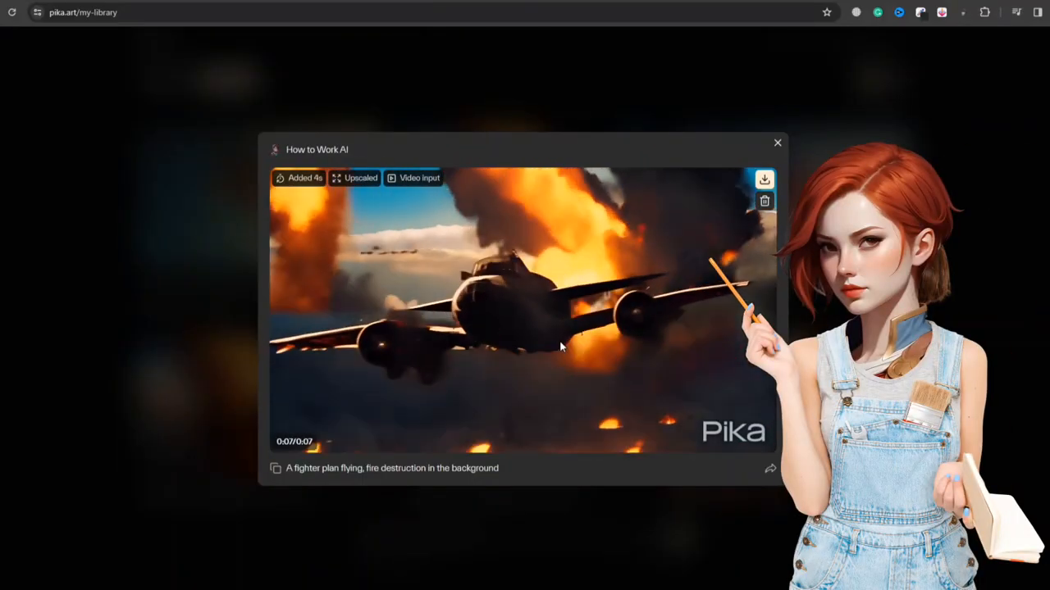
left_click(777, 142)
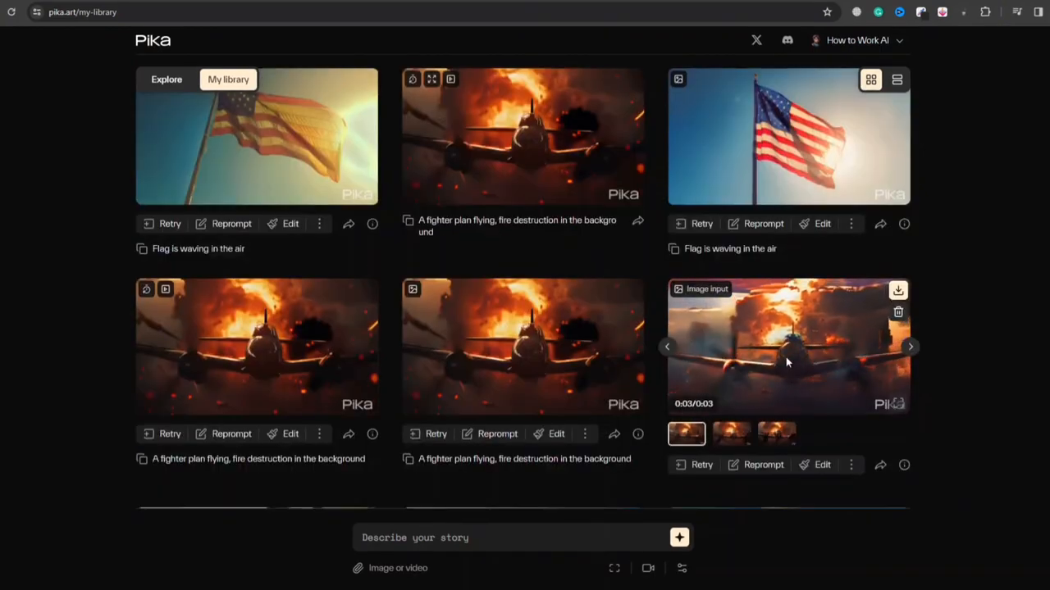
left_click(787, 346)
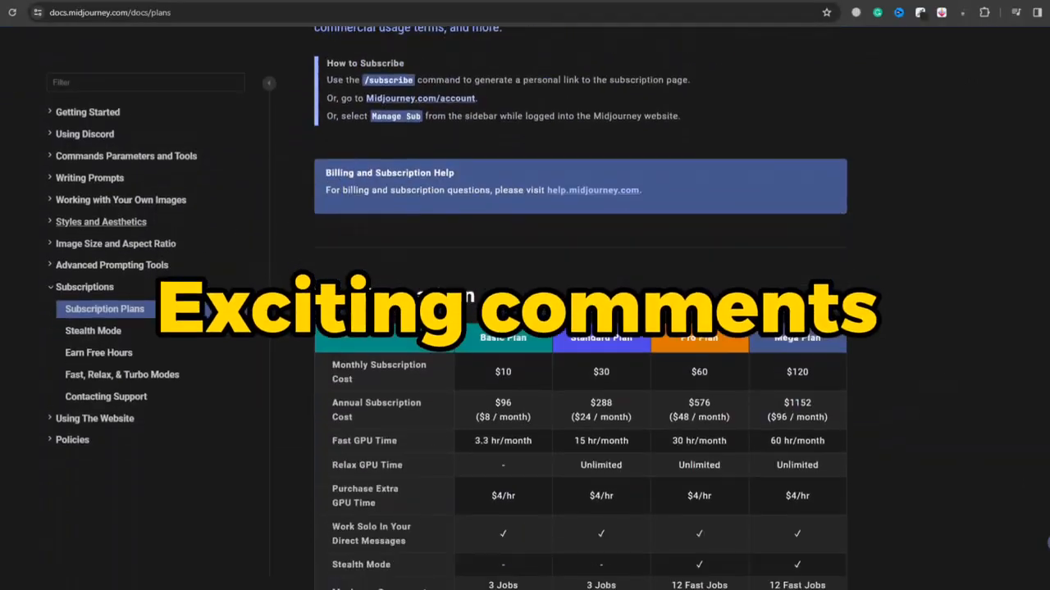
- Scroll through Midjourney's monthly and annual subscription plan prices
scroll("down", 3)
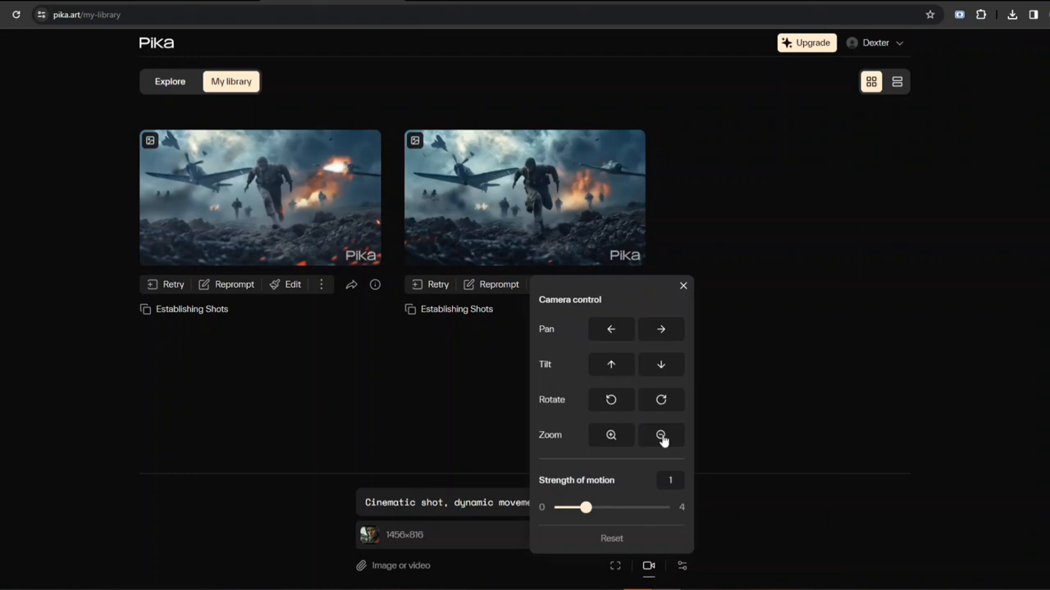
- Generate a cinematic clip with zoom-out, counterclockwise rotation and a negative prompt
left_click(661, 435)
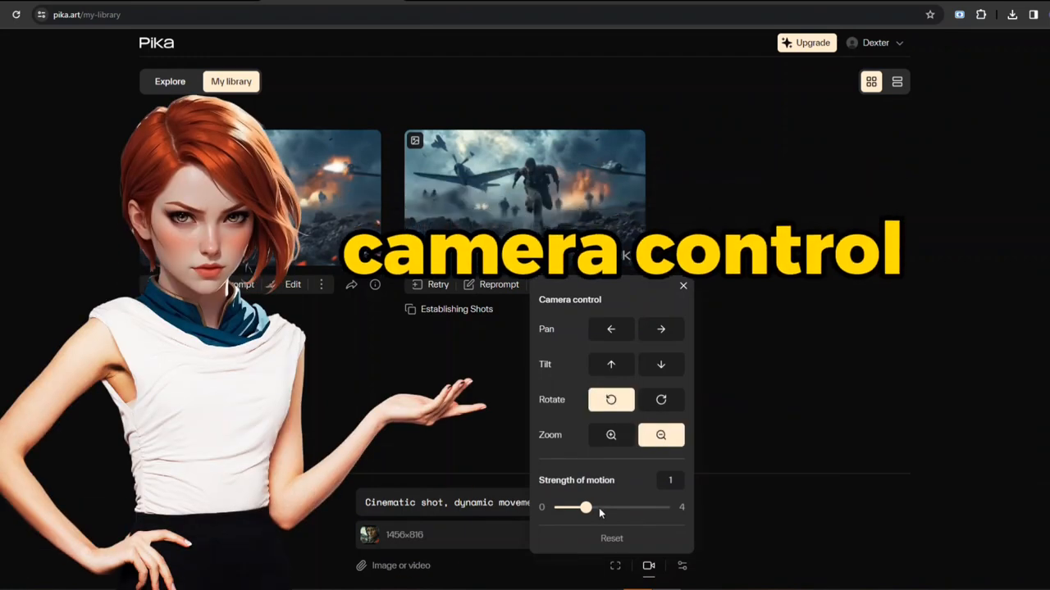
left_click(683, 286)
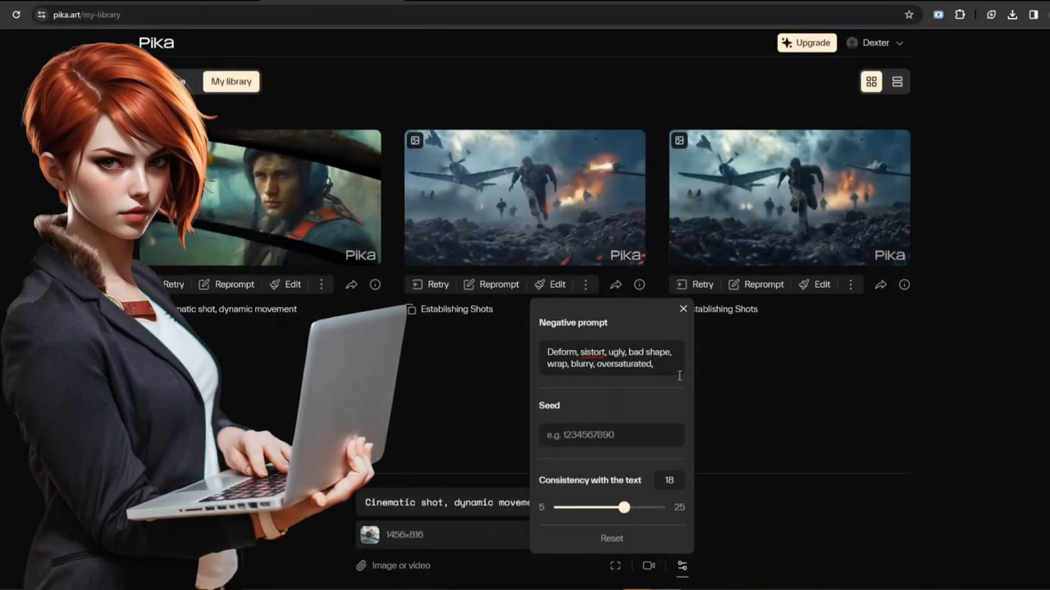
left_click(683, 310)
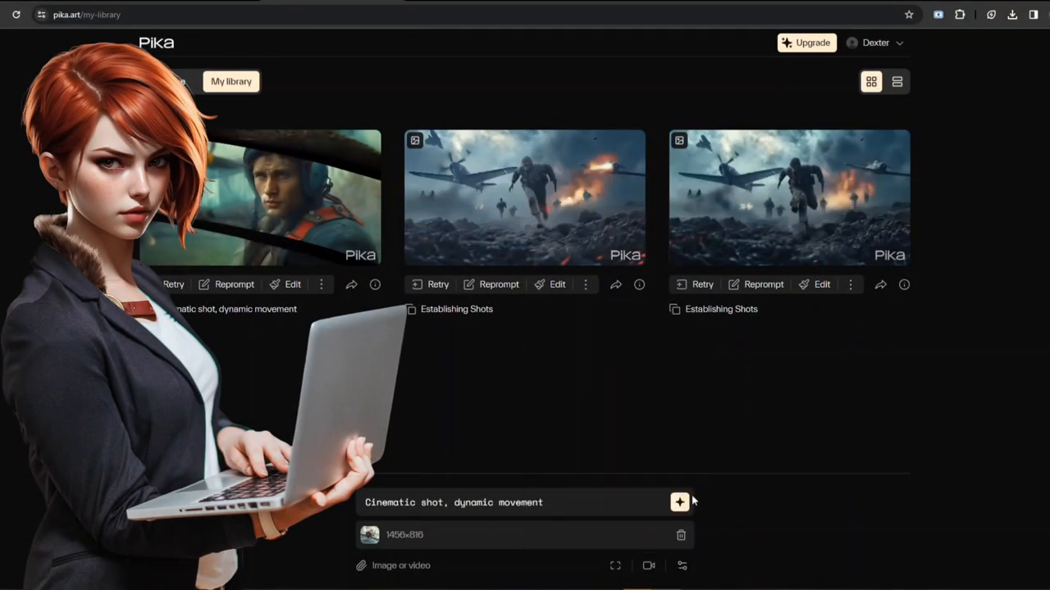
left_click(246, 197)
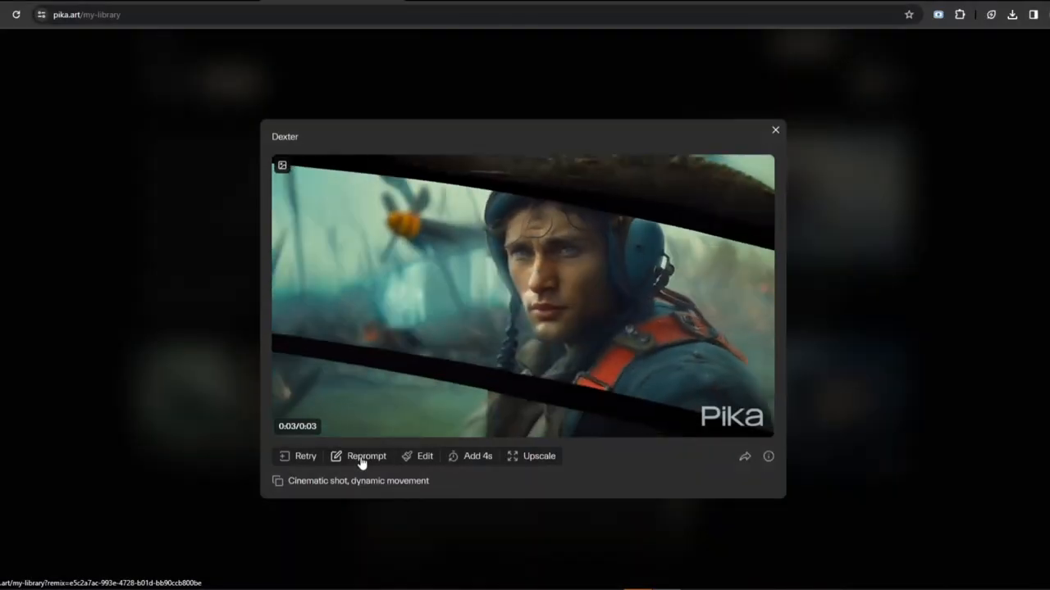